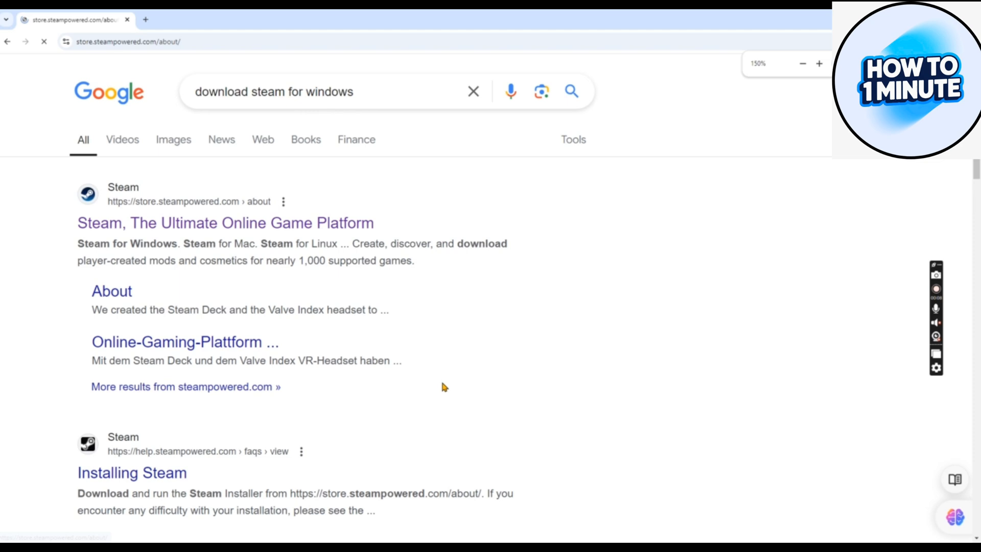
# Go to the Steam store from the 'Steam, The Ultimate Online Game Platform' search result
pyautogui.click(226, 222)
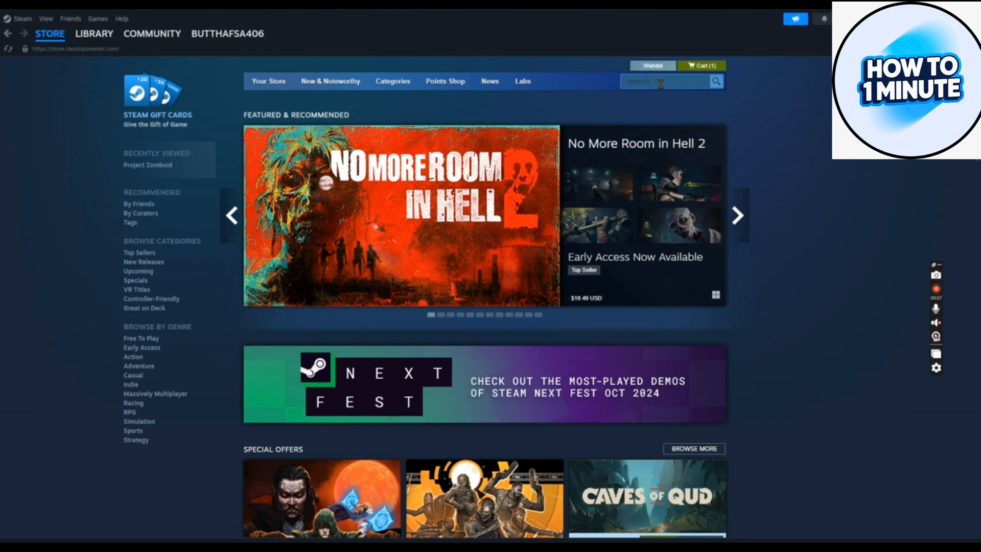
# Search the Steam store for '2k25' so NBA 2K25 tops the suggestion list
pyautogui.click(663, 81)
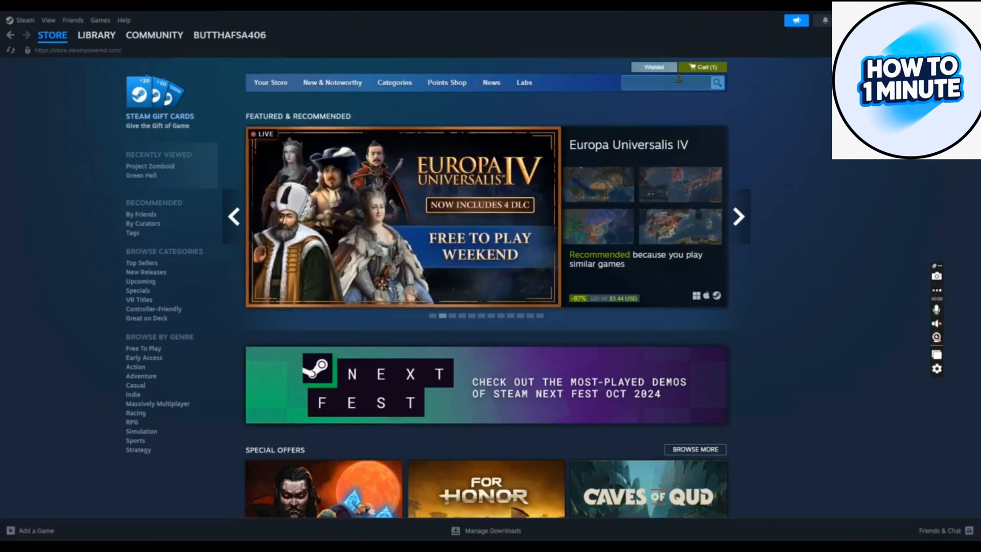
pyautogui.write('2k25')
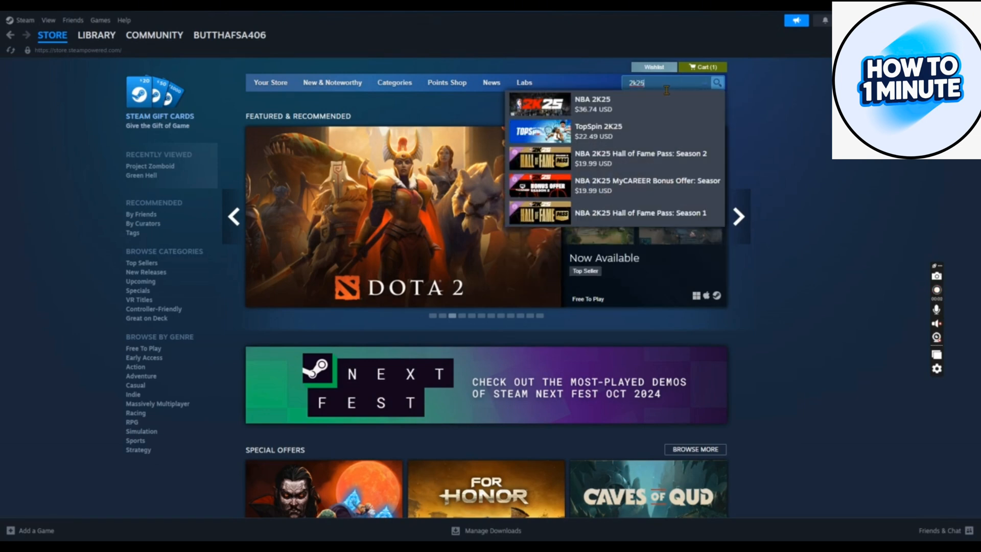
pyautogui.click(617, 104)
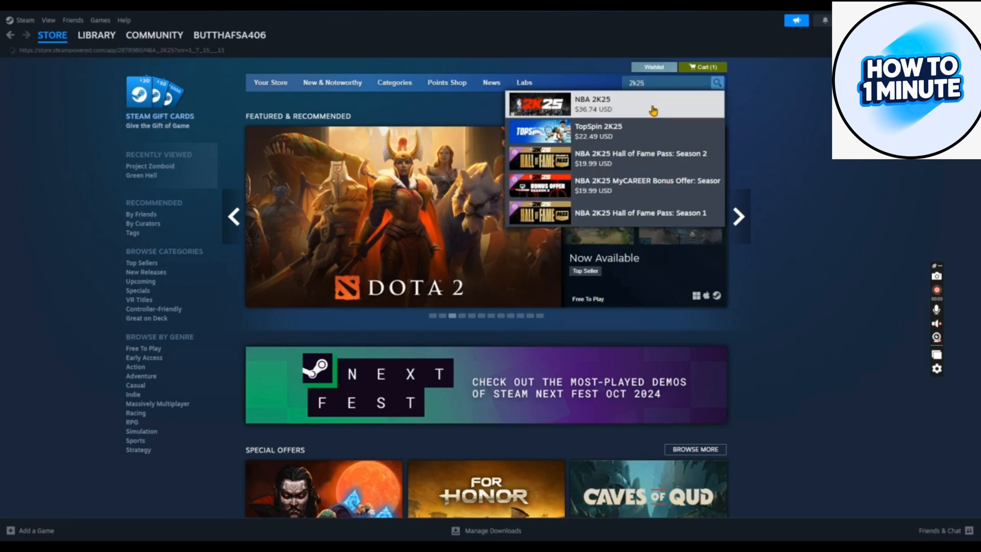
# Add NBA 2K25 Standard Edition to the cart from its store page
pyautogui.click(595, 104)
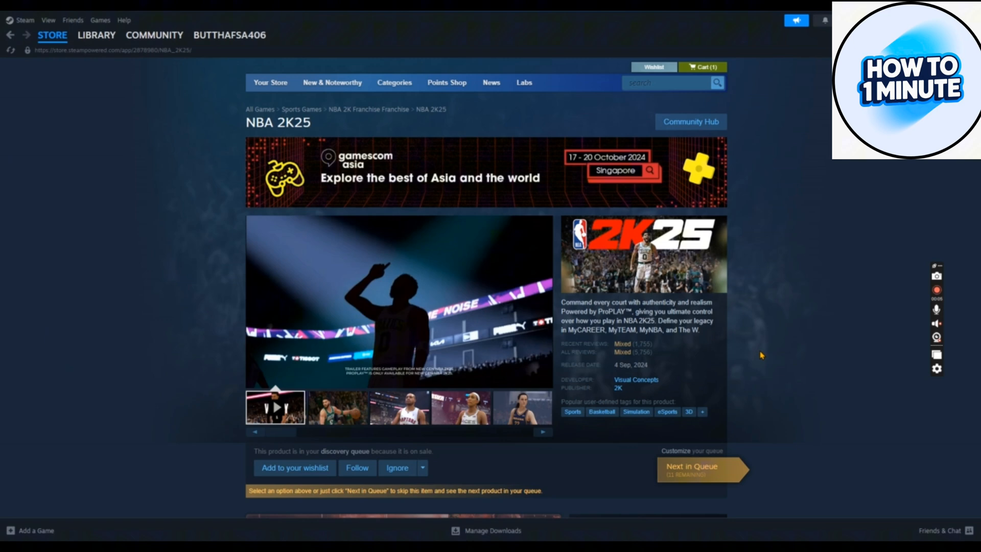
pyautogui.scroll(-3)
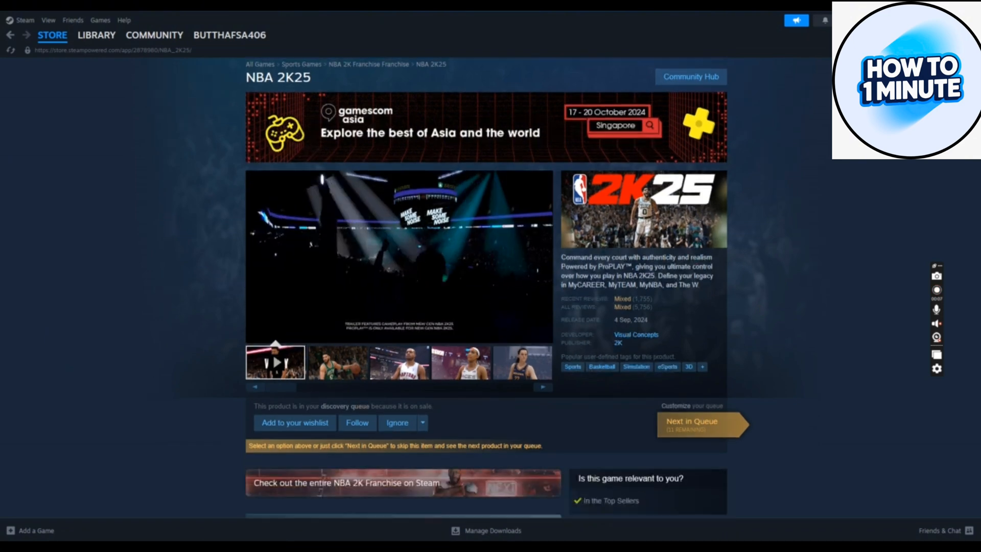
pyautogui.scroll(-3)
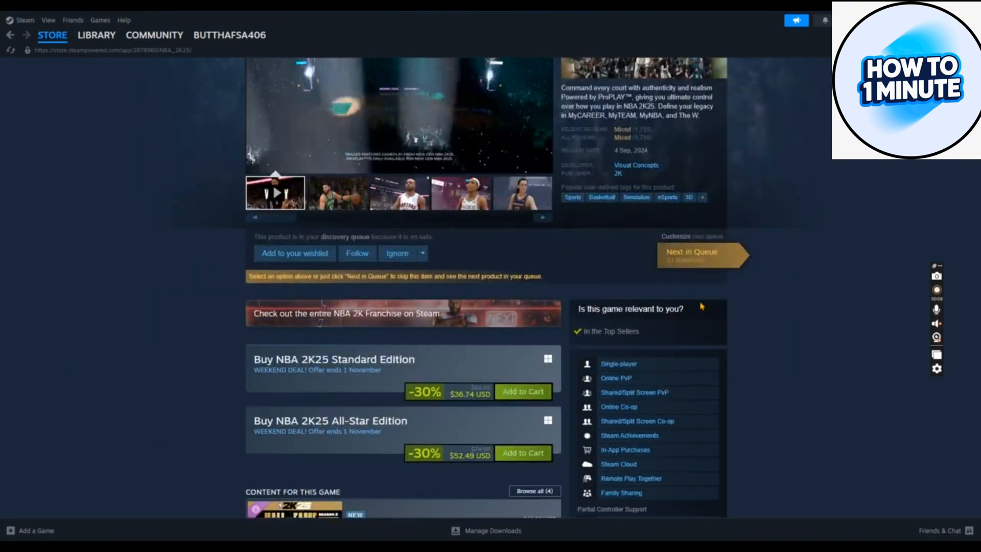
pyautogui.click(523, 391)
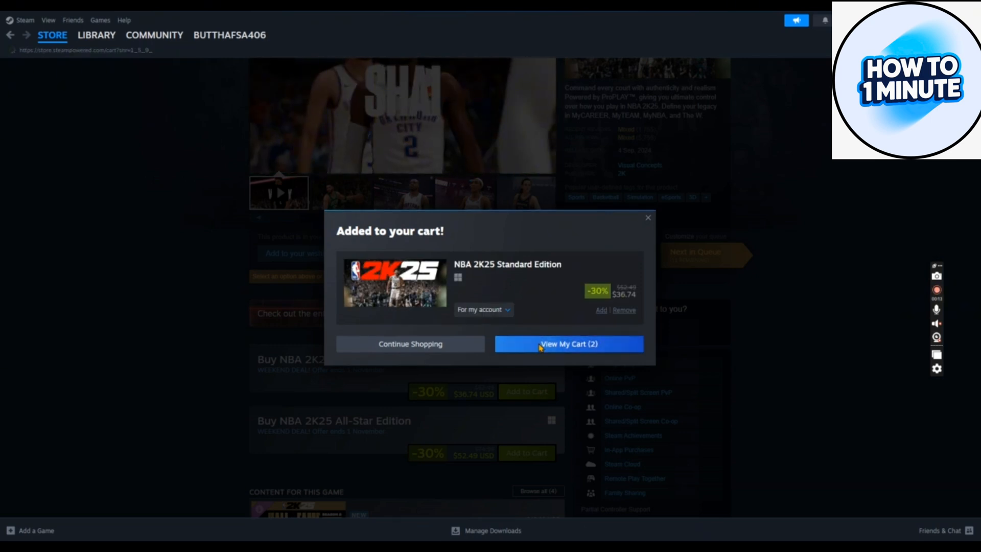
# View the cart with NBA 2K25 Standard Edition and Green Hell ($39.54) and continue to payment
pyautogui.click(569, 344)
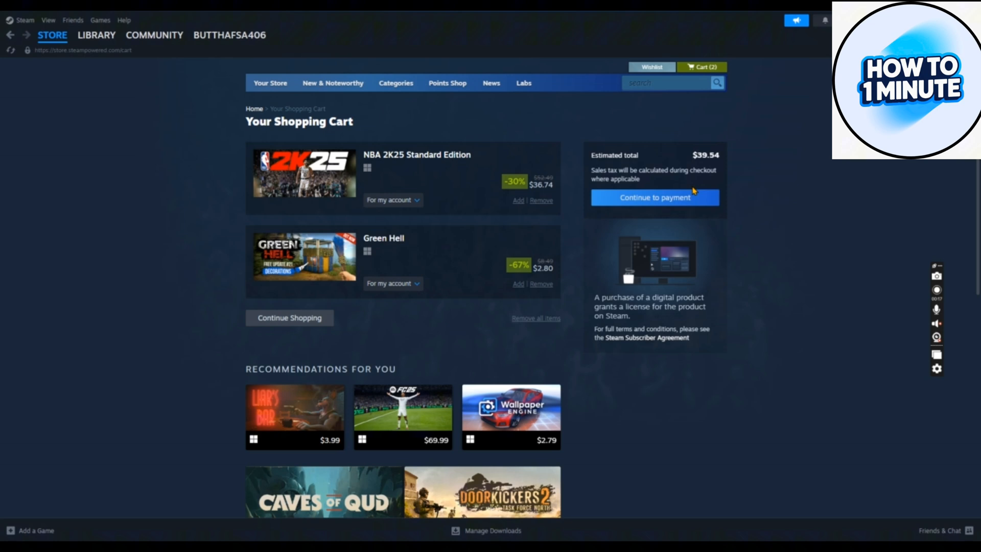
pyautogui.click(655, 198)
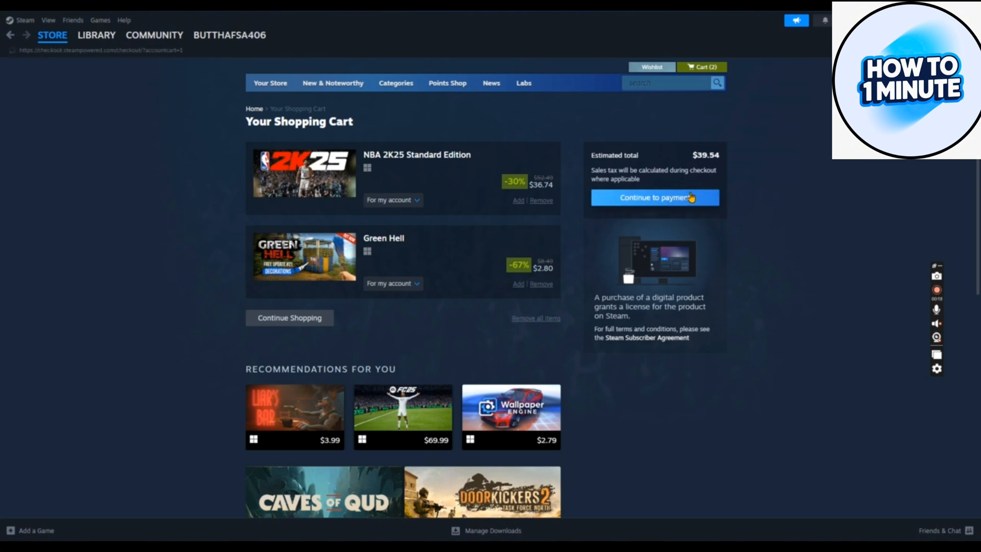
# Reach the checkout Payment Method page with PayPal chosen
pyautogui.click(654, 198)
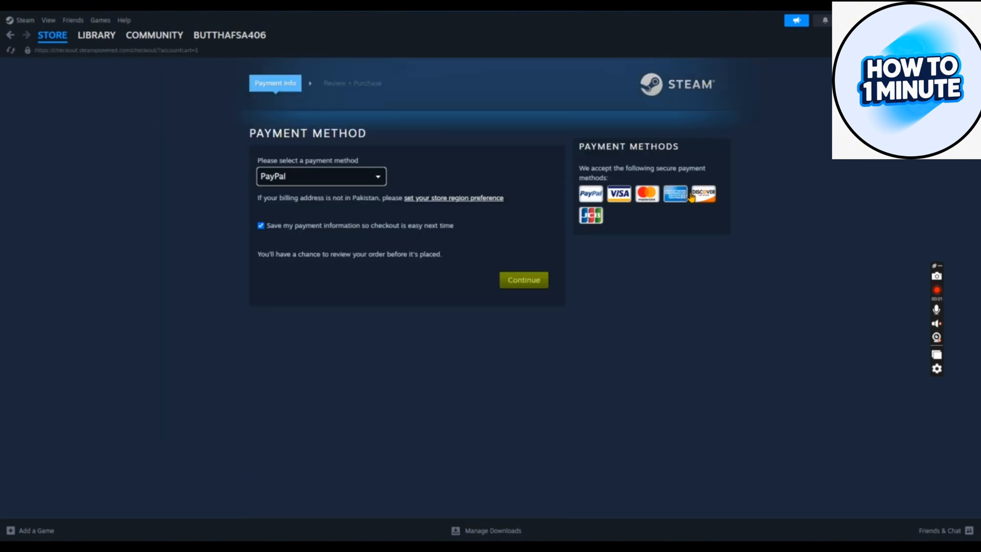
pyautogui.moveTo(557, 347)
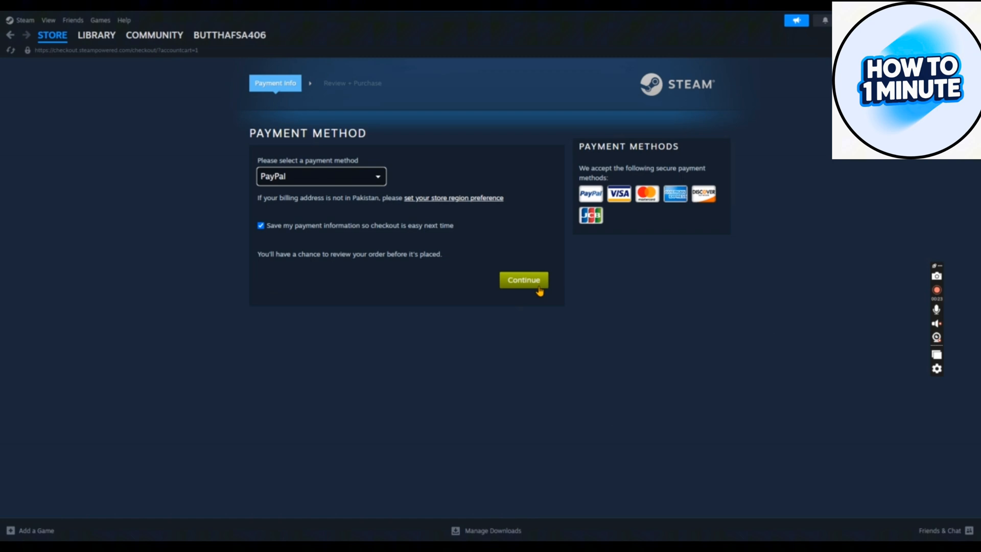
pyautogui.moveTo(558, 346)
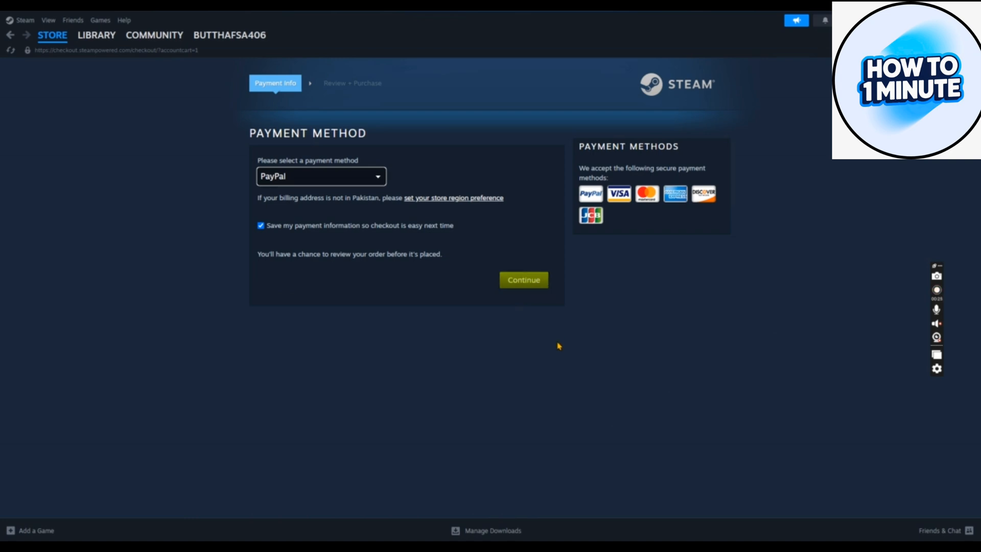
pyautogui.moveTo(940, 240)
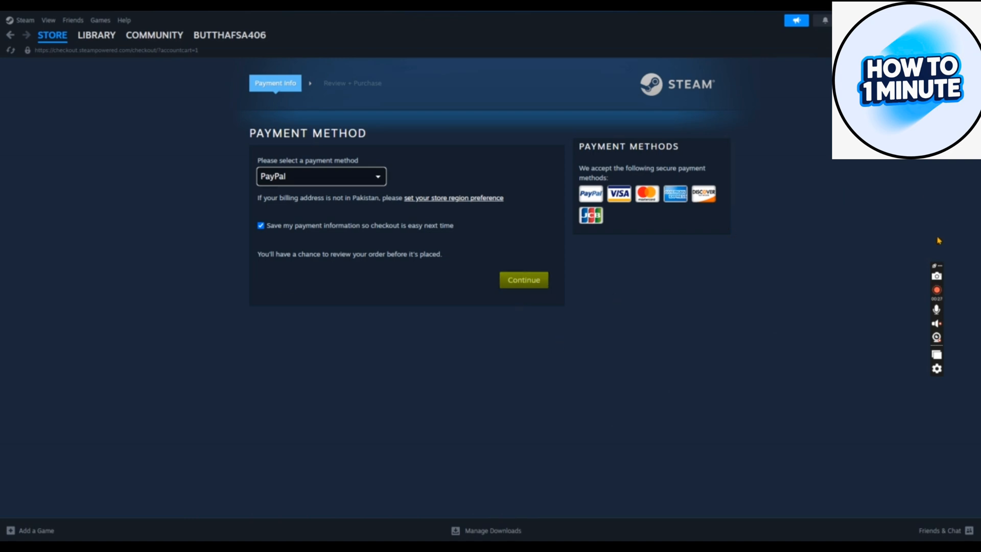
pyautogui.moveTo(708, 200)
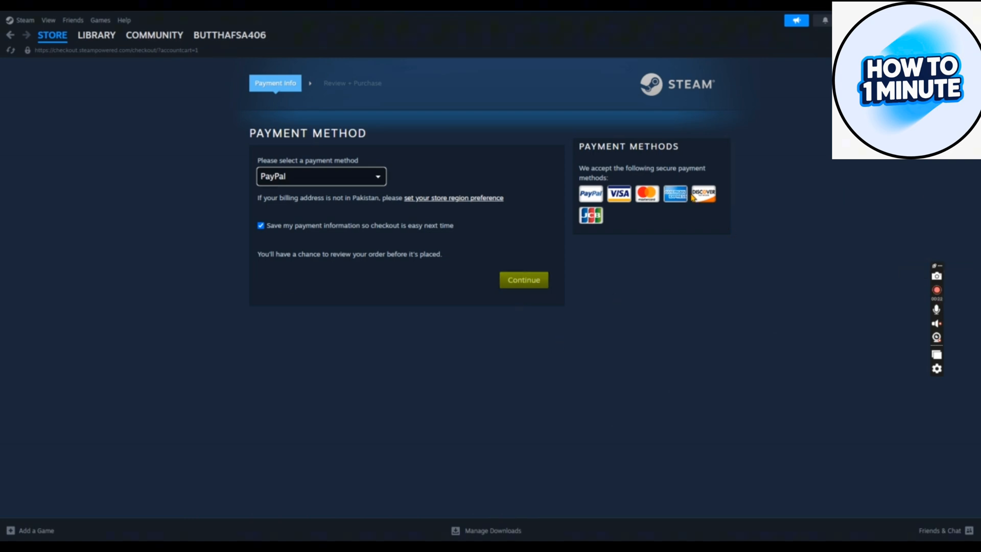